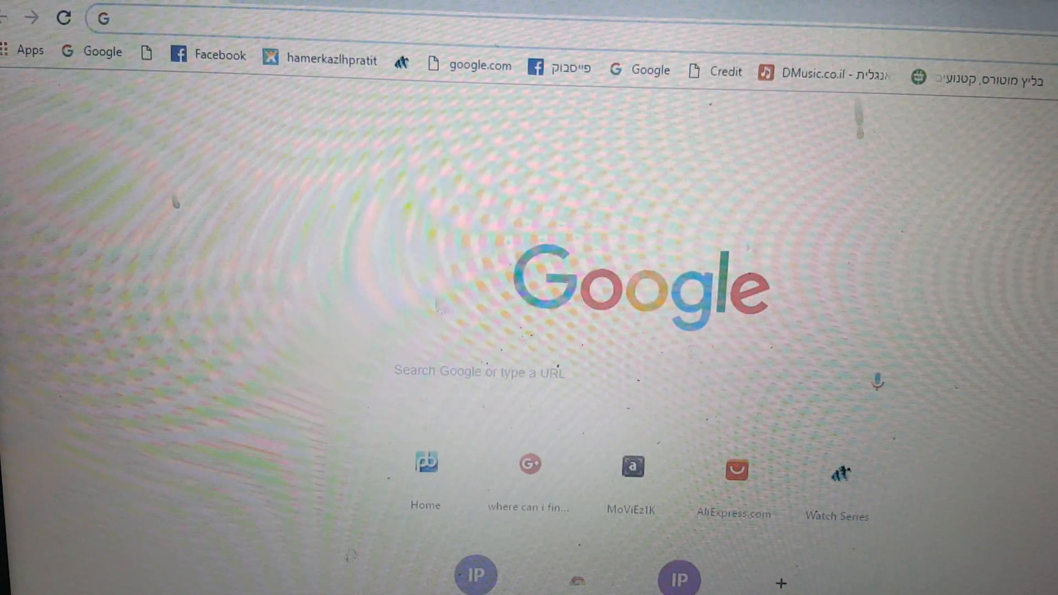
mouse_move(388, 206)
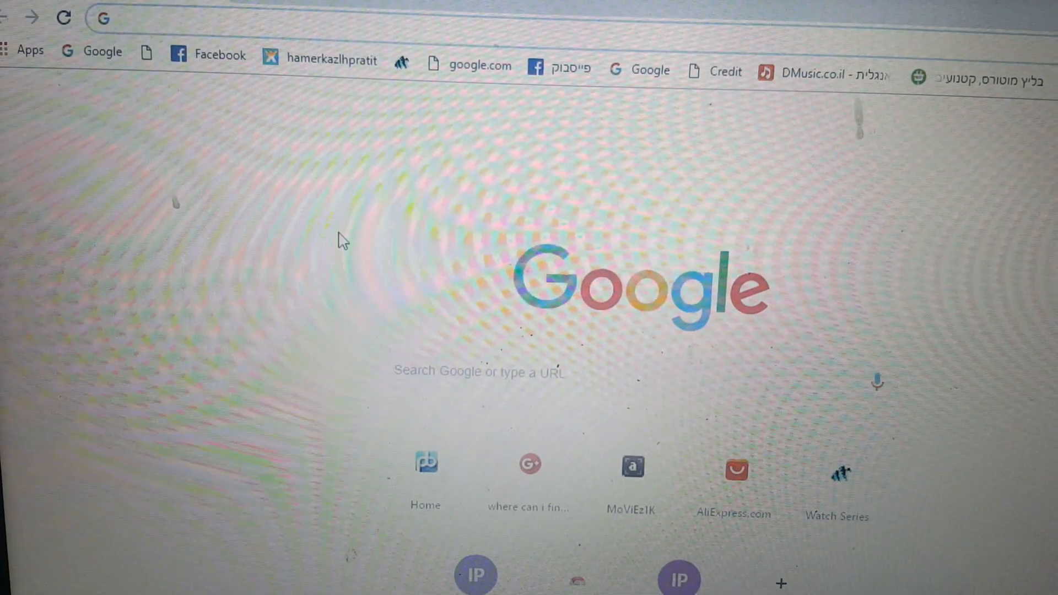
mouse_move(662, 179)
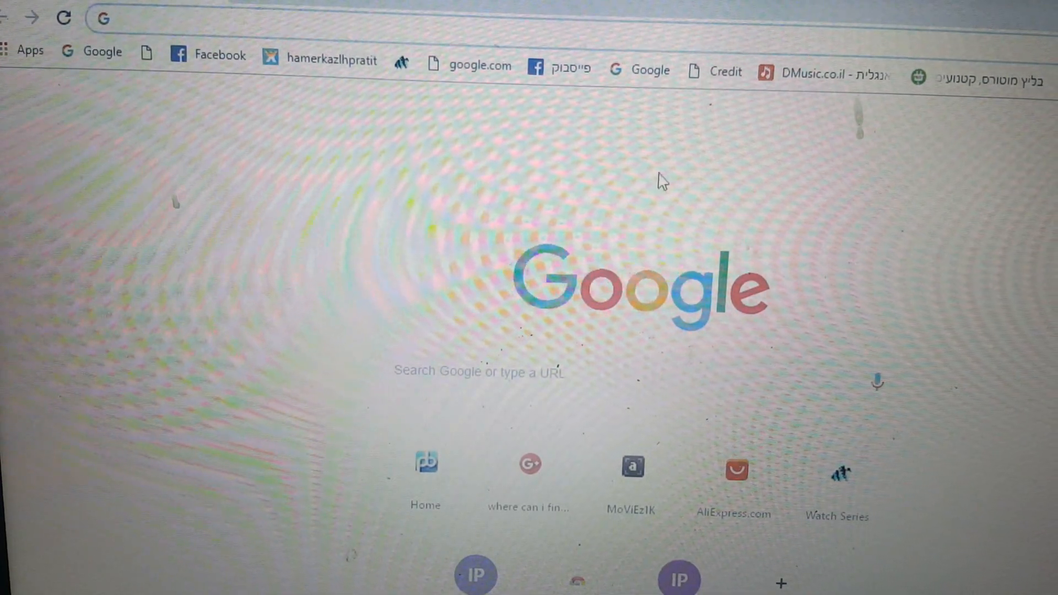